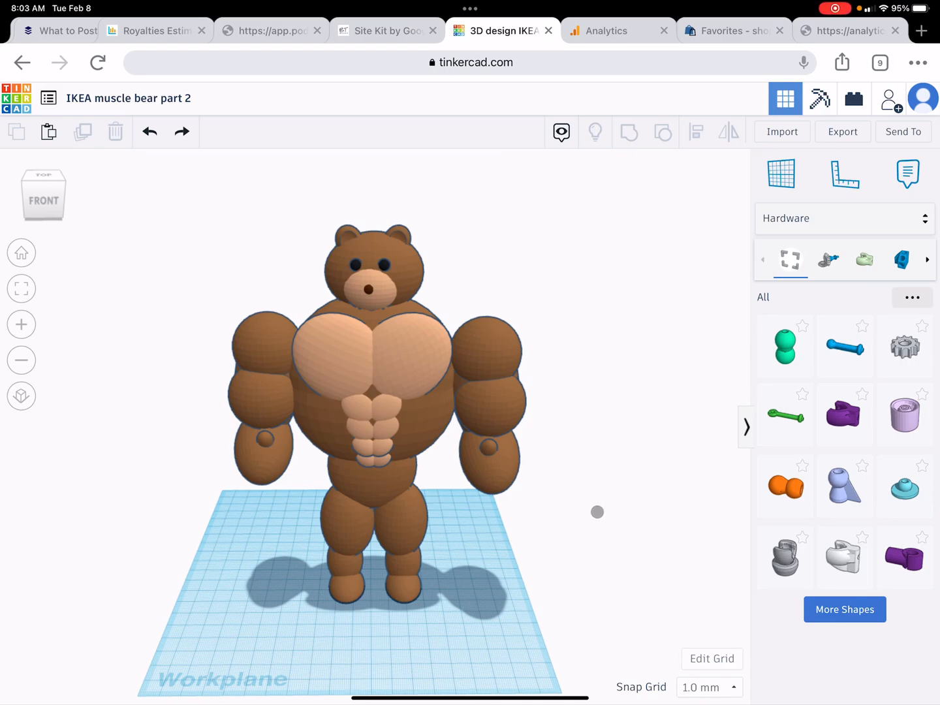
pyautogui.moveTo(225, 422)
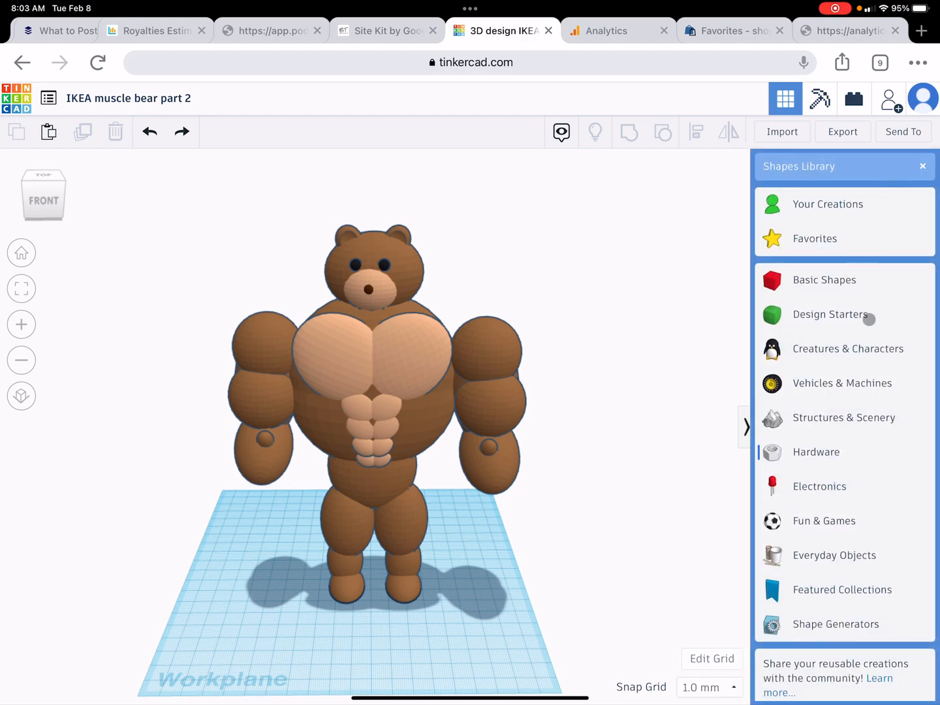
pyautogui.moveTo(835, 533)
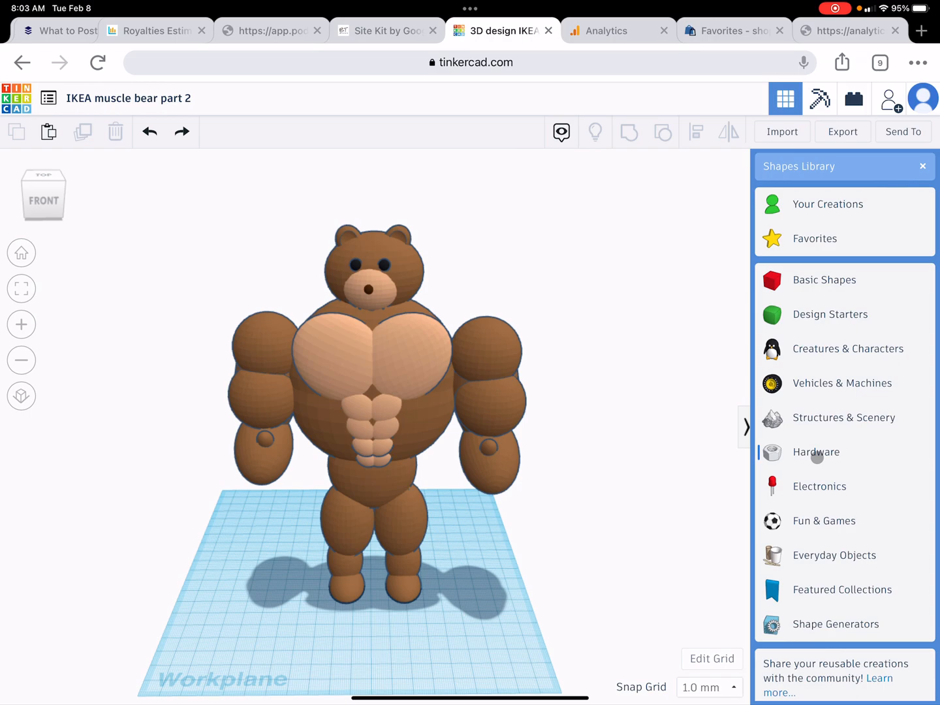
pyautogui.moveTo(808, 364)
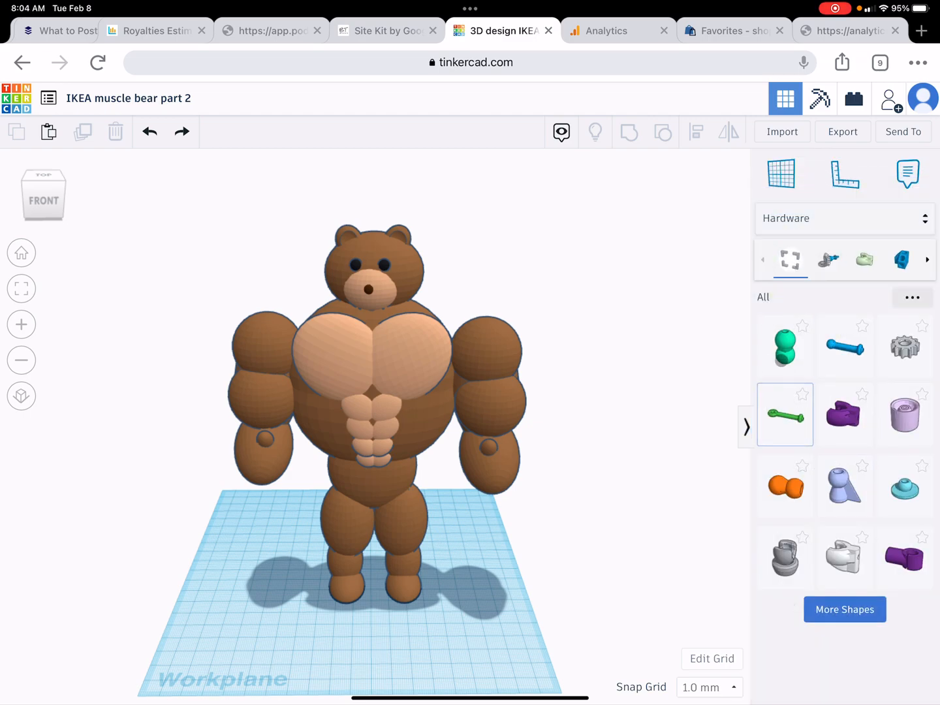
# Drop a teal Ball hardware connector onto the workplane beside the muscle bear.
pyautogui.click(785, 346)
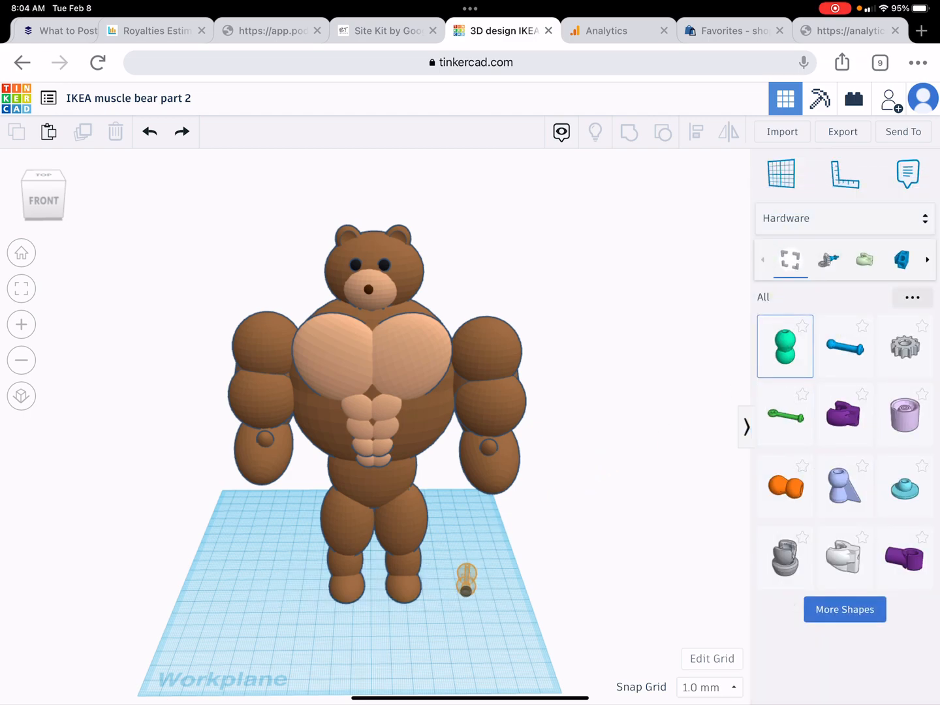
pyautogui.click(466, 584)
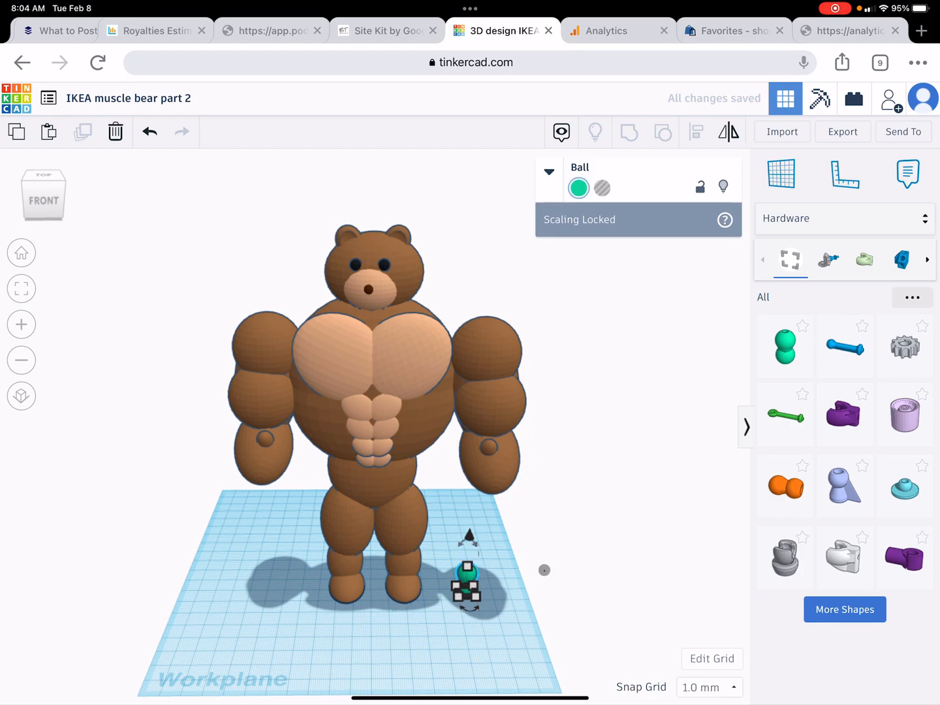
pyautogui.moveTo(785, 346)
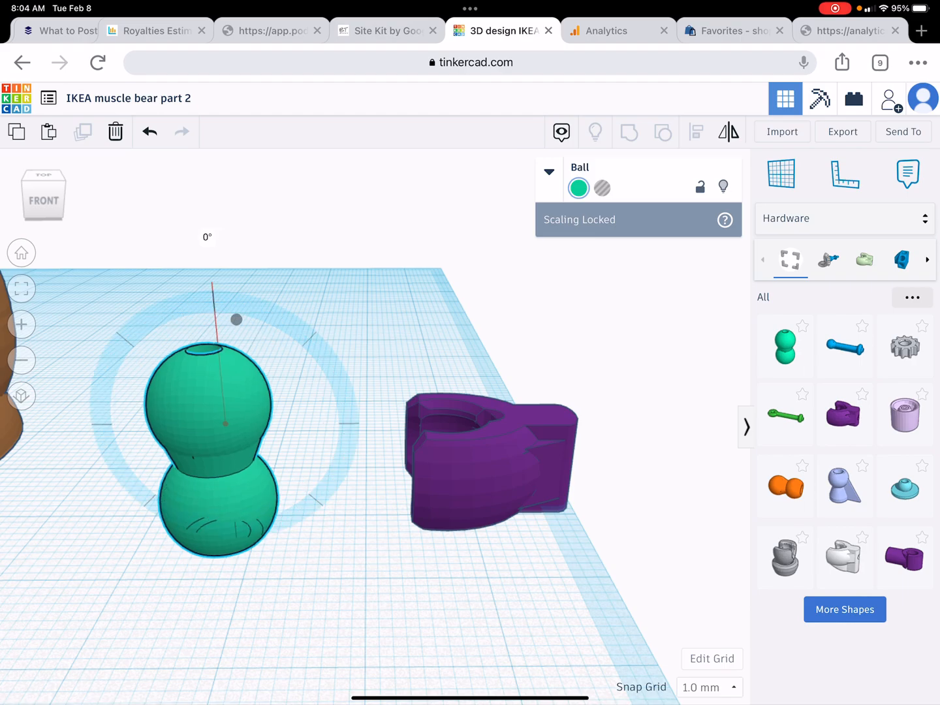
# Fit the purple socket over the teal ball and check the joint from the side.
pyautogui.moveTo(236, 319); pyautogui.dragTo(340, 412)
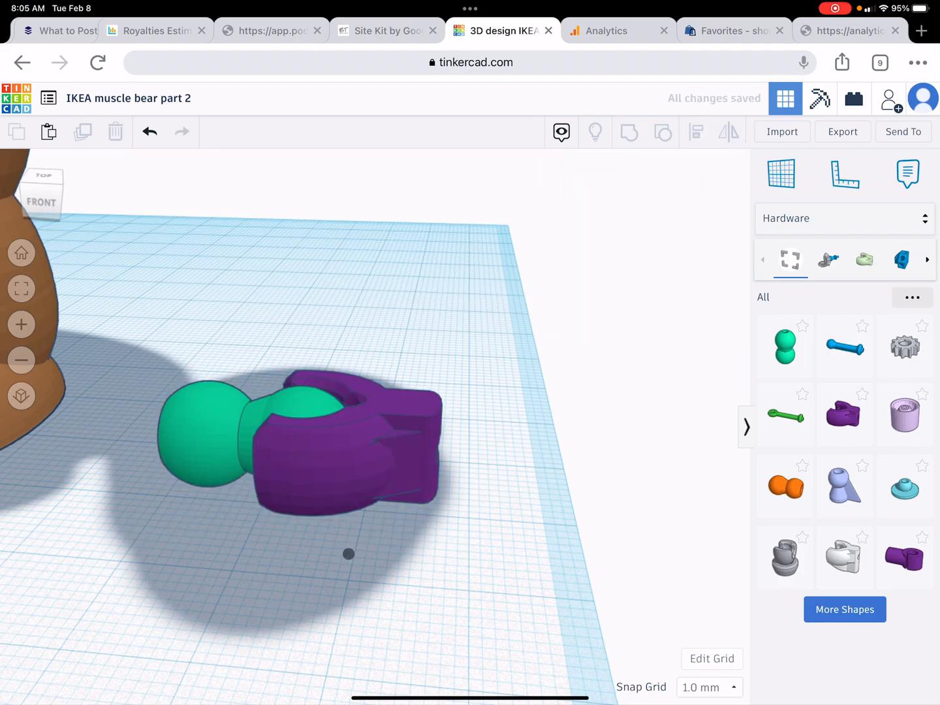
pyautogui.moveTo(348, 554); pyautogui.dragTo(569, 646)
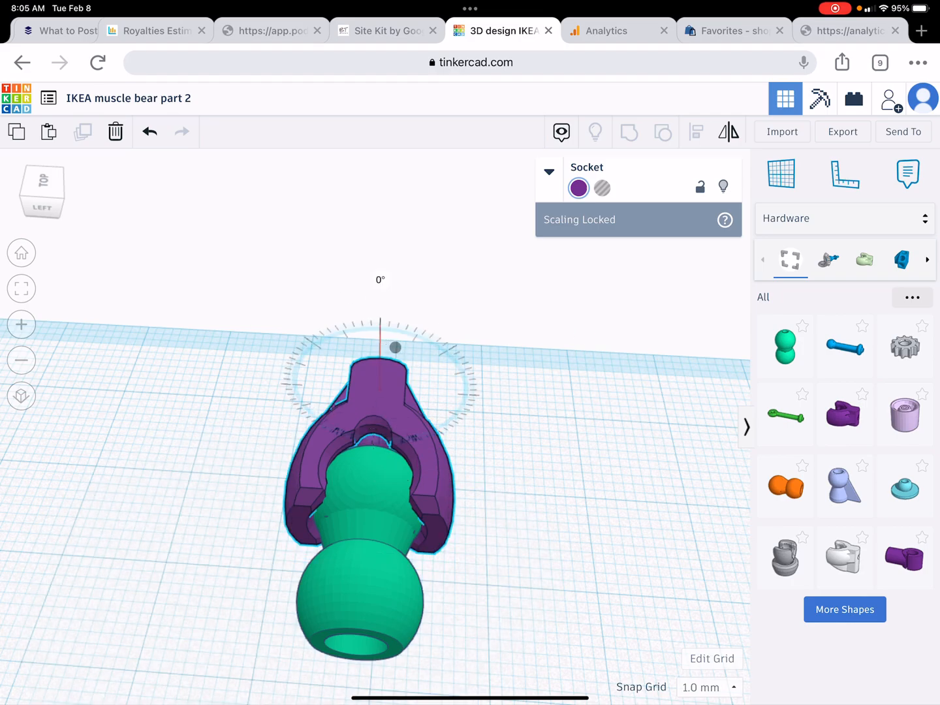
pyautogui.moveTo(394, 348); pyautogui.dragTo(415, 357)
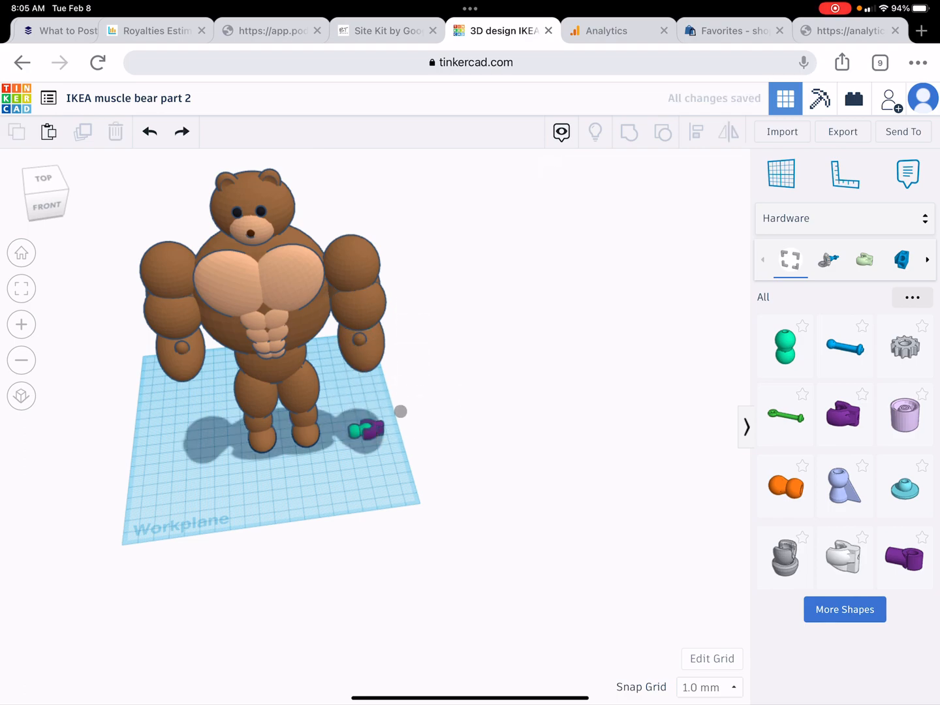
# Move the joined ball-and-socket pair against the bear's chest, add a connector, and select both pieces.
pyautogui.click(365, 431)
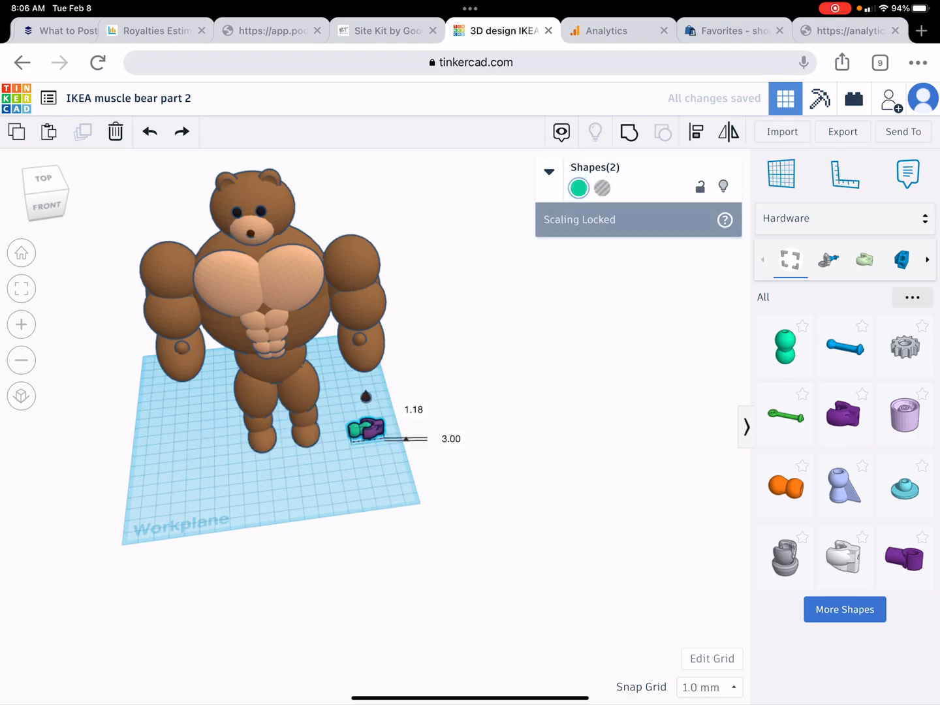
pyautogui.moveTo(367, 429); pyautogui.dragTo(367, 240)
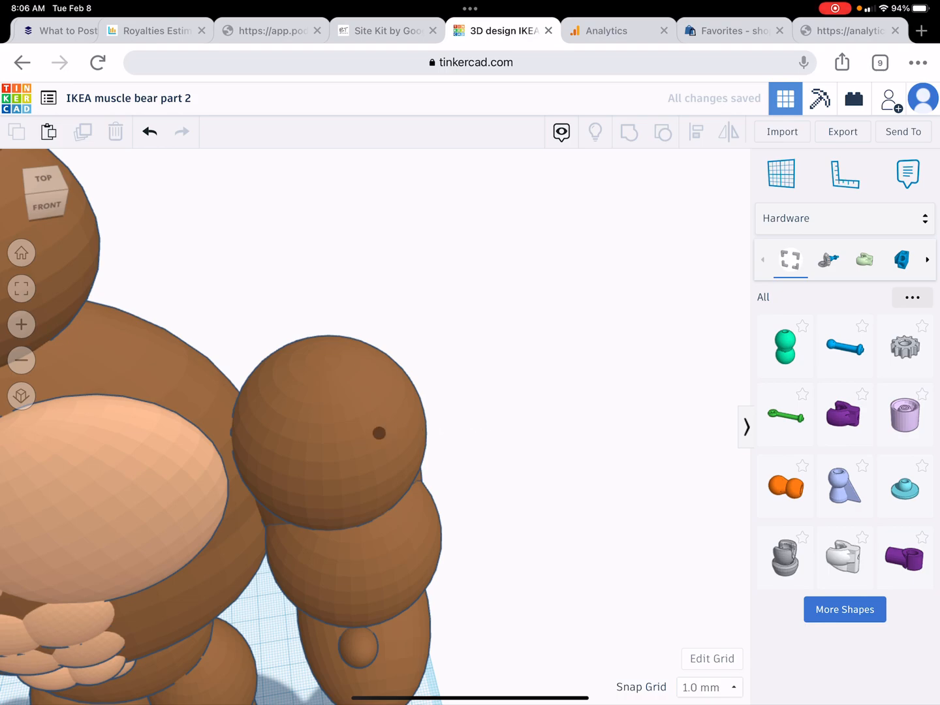
pyautogui.click(336, 431)
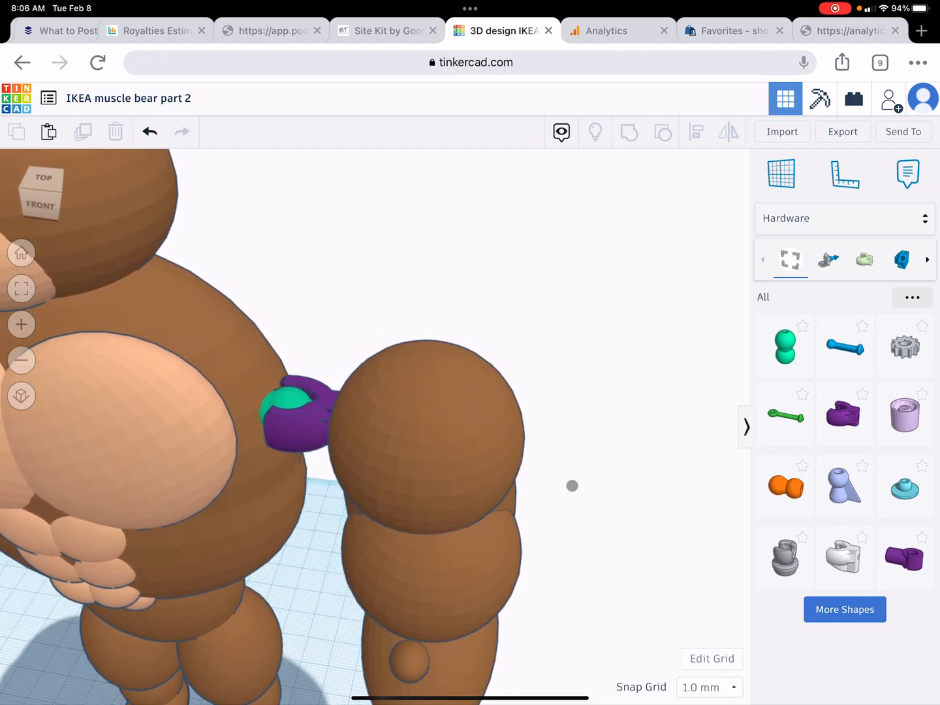
pyautogui.click(294, 417)
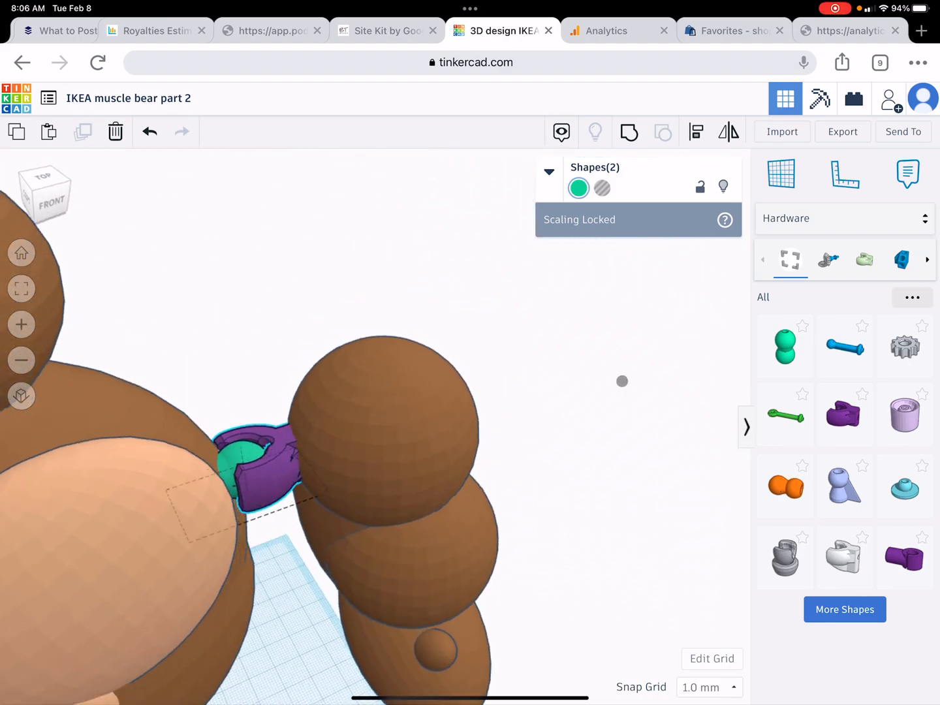
# Drag the connector to the right shoulder, ball on the body and socket on the arm.
pyautogui.moveTo(622, 380); pyautogui.dragTo(674, 465)
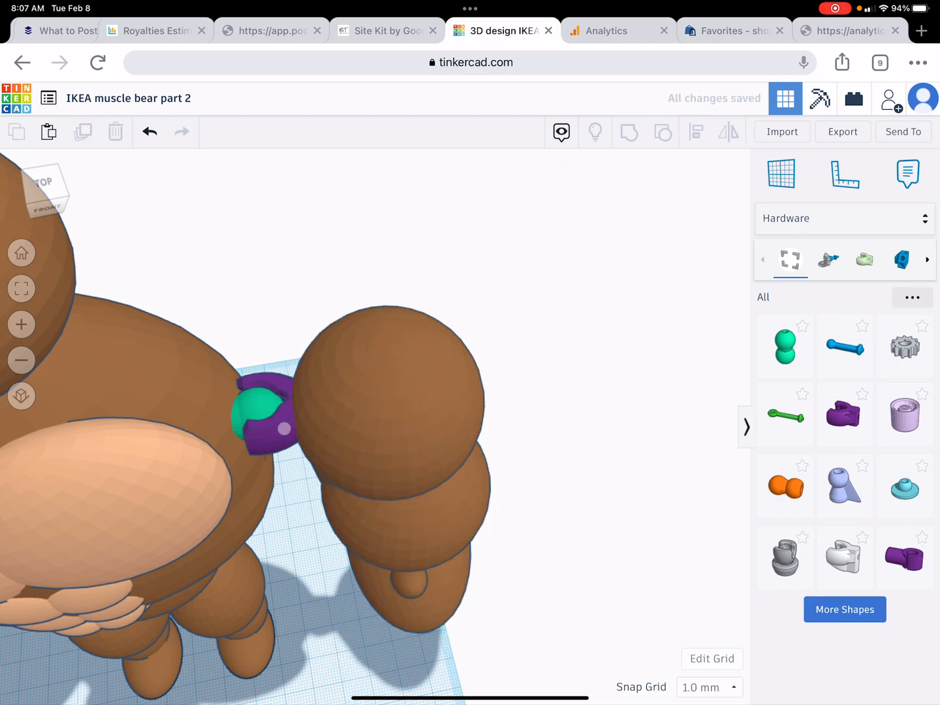
pyautogui.click(261, 424)
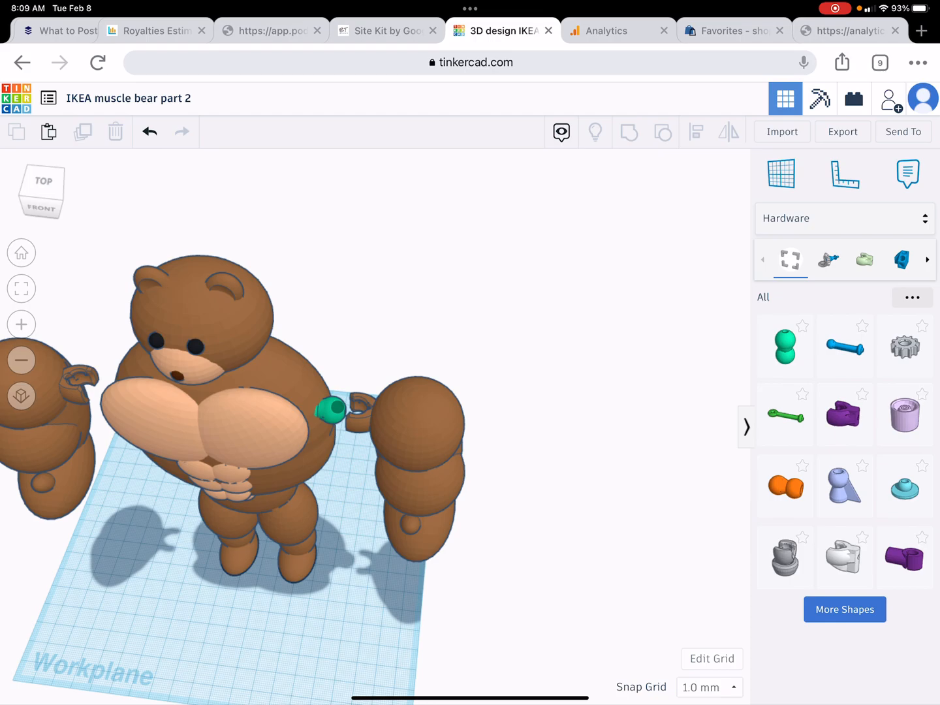
# Select a part at the right shoulder joint while grouping the socket and ball.
pyautogui.click(329, 416)
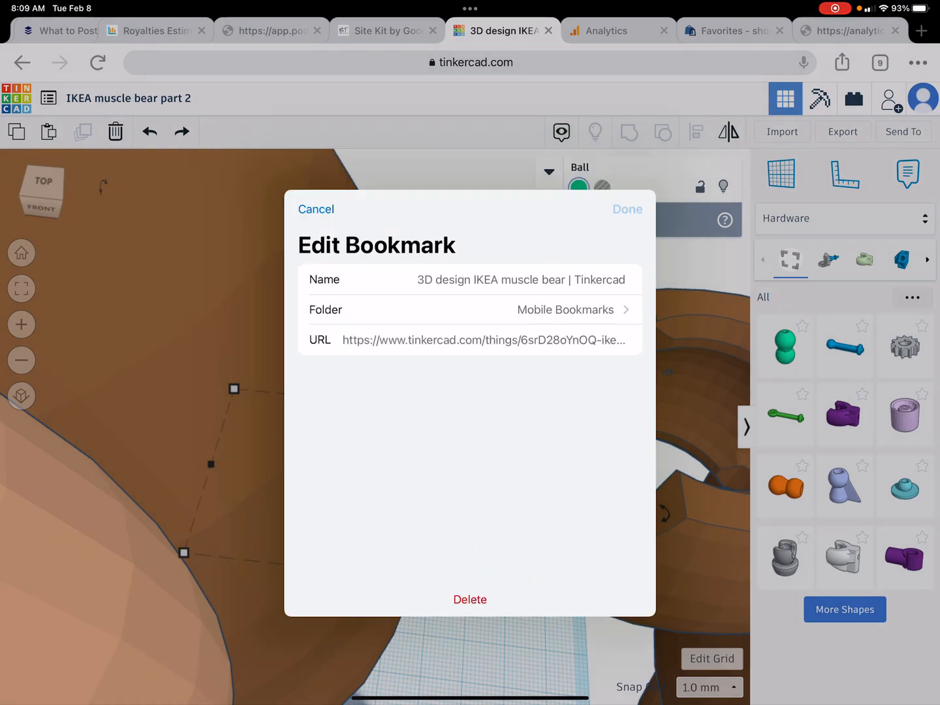
pyautogui.click(316, 209)
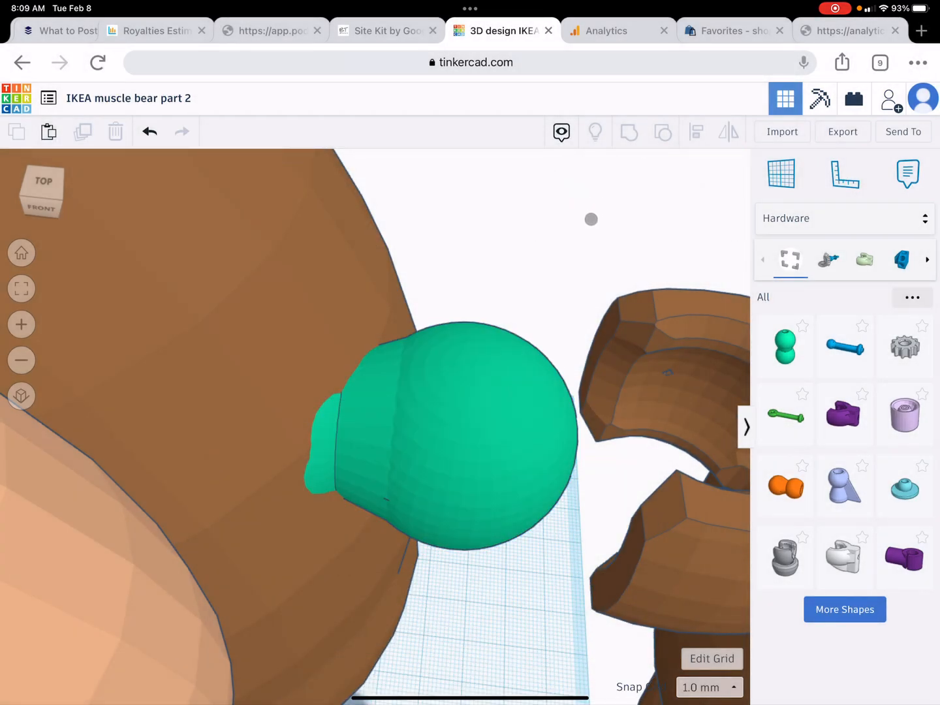
pyautogui.click(457, 444)
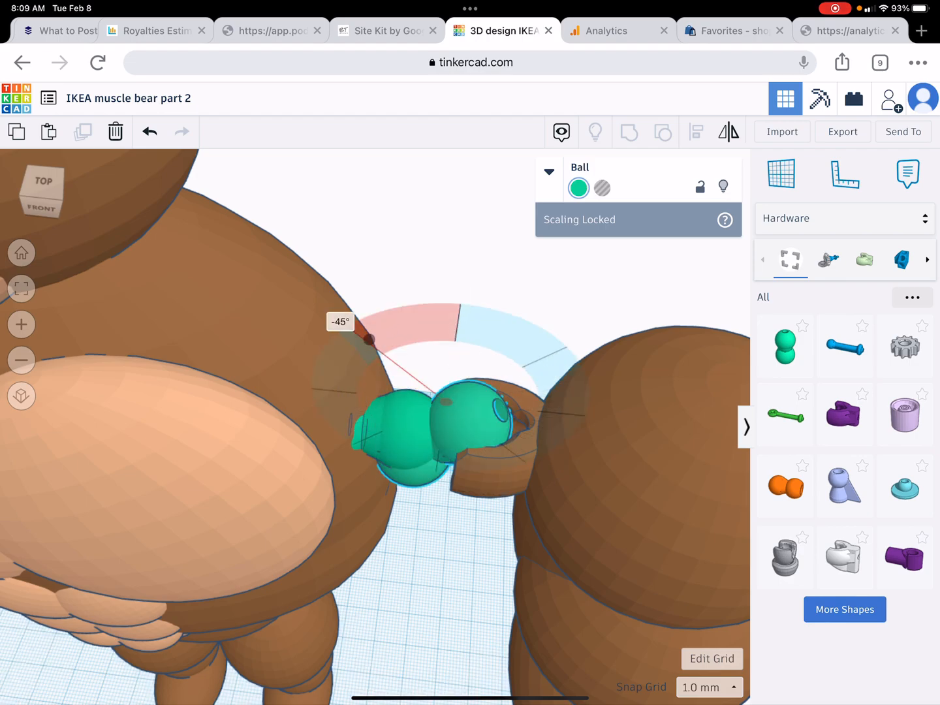
# Rotate the teal ball connector -45° so it points into the arm's socket.
pyautogui.moveTo(370, 338); pyautogui.dragTo(306, 457)
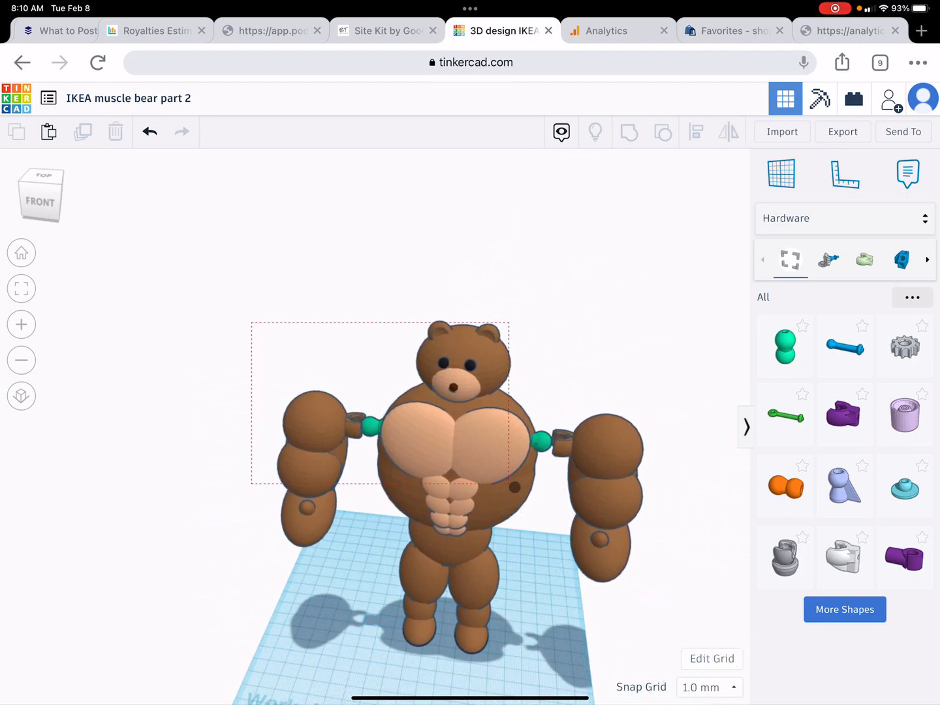
# Select all 30 shapes of the bear, including both jointed arms.
pyautogui.click(454, 450)
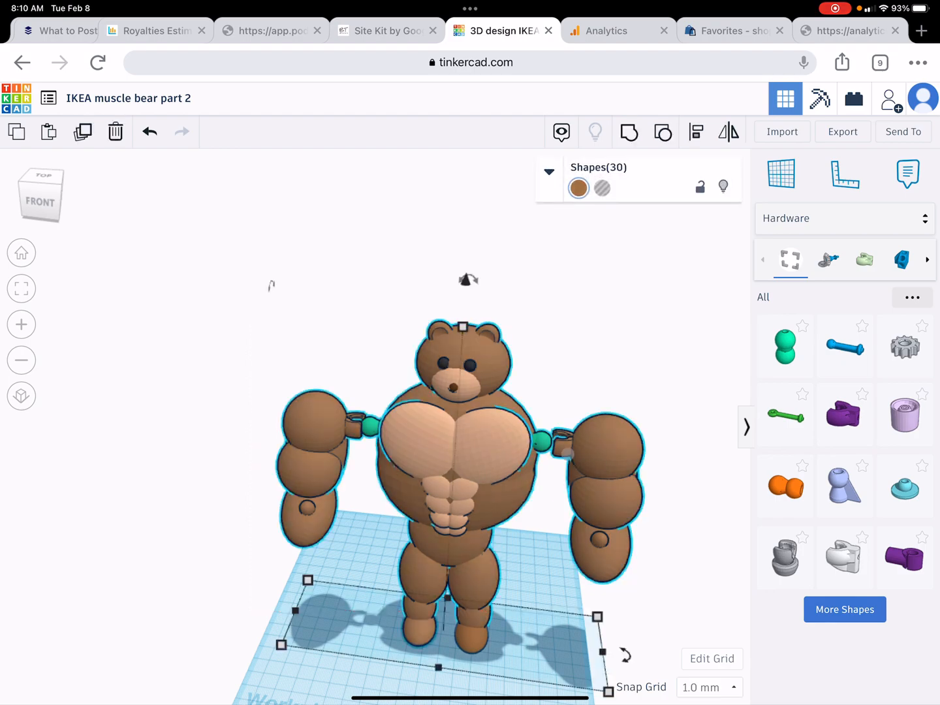